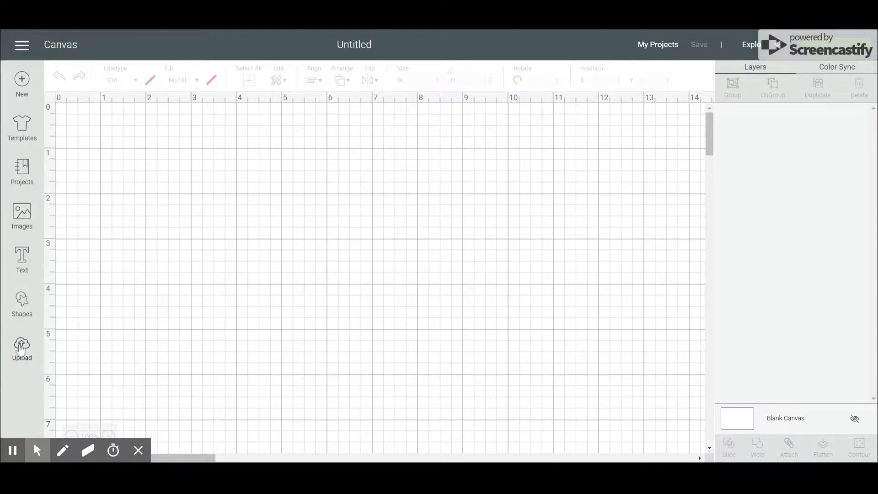
- Go to the Upload area and start a new image upload
{"action": "left_click", "coordinate": [21, 348]}
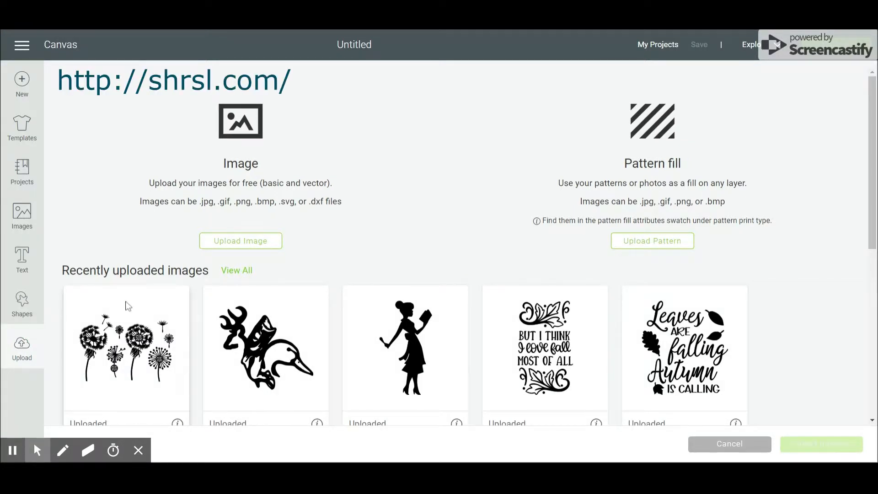
{"action": "type", "text": "1t530"}
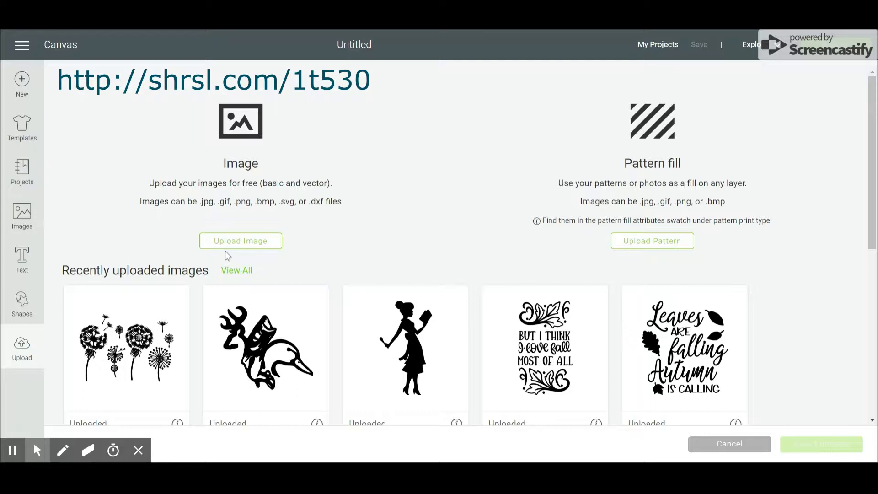
{"action": "left_click", "coordinate": [241, 241]}
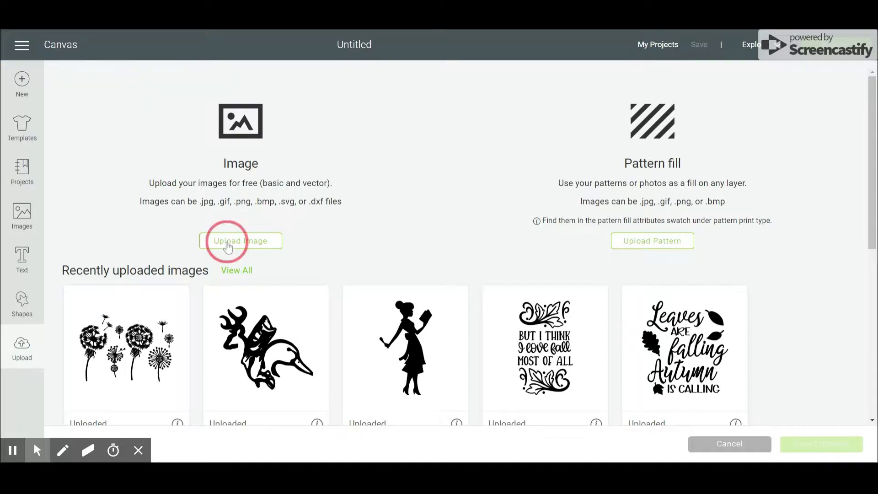
{"action": "left_click", "coordinate": [240, 240]}
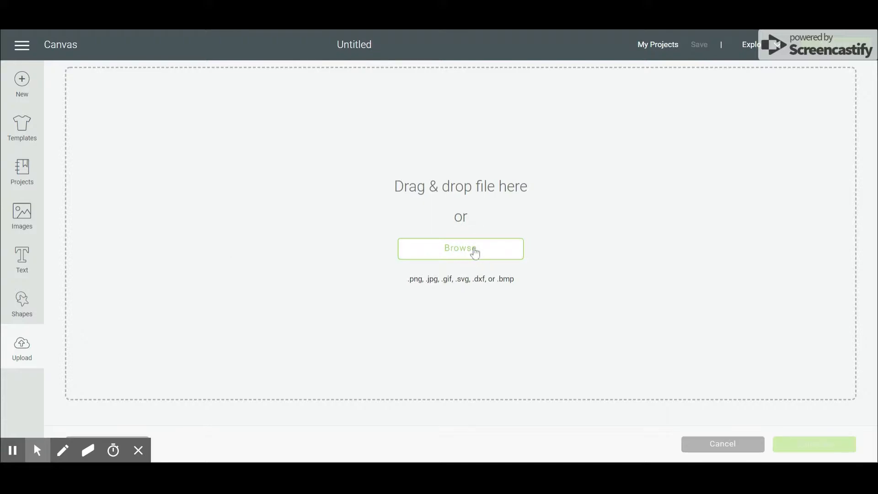
- Browse to the Family History folder and choose SVG_Sept19_FamilyHistory for upload
{"action": "left_click", "coordinate": [461, 248]}
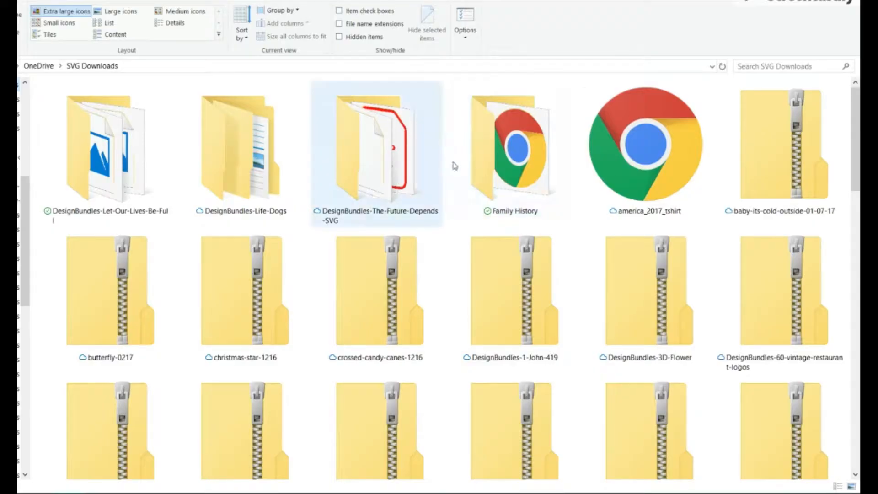
{"action": "double_click", "coordinate": [513, 145]}
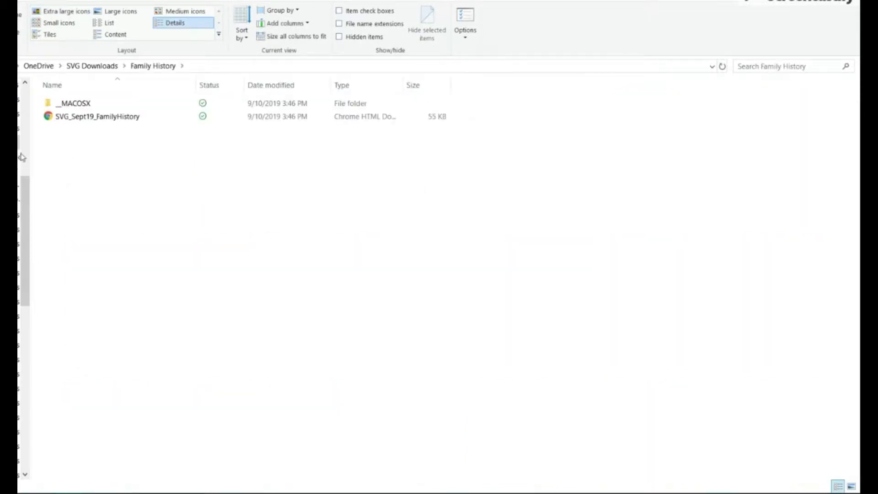
{"action": "left_click", "coordinate": [97, 116]}
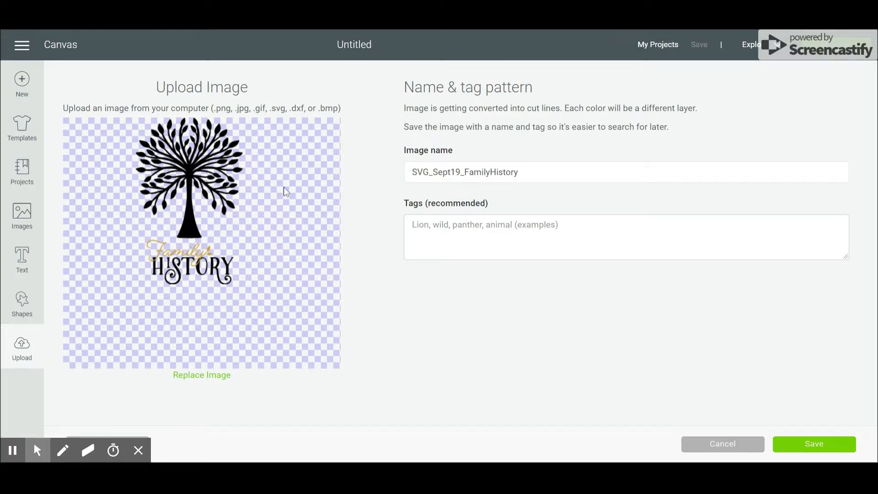
- Name the image Family History Tree with tags family, tree, history, title, fall, album cover, svg
{"action": "type", "text": "Family"}
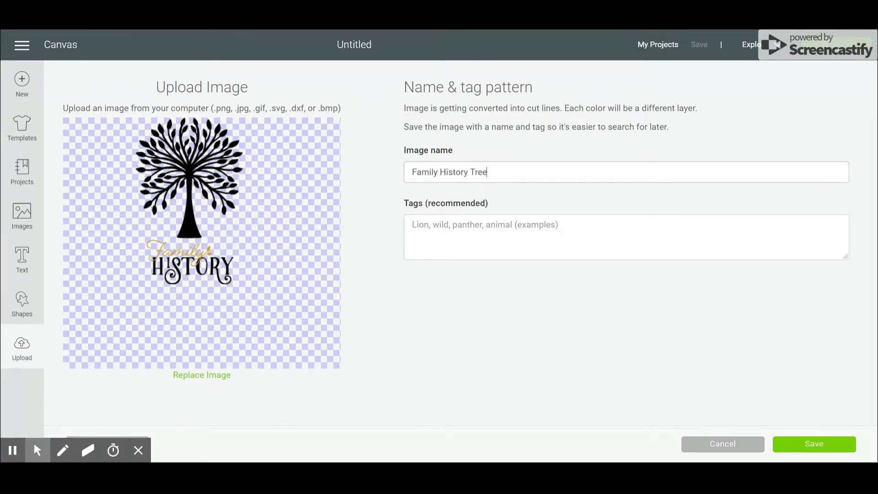
{"action": "type", "text": "family, t"}
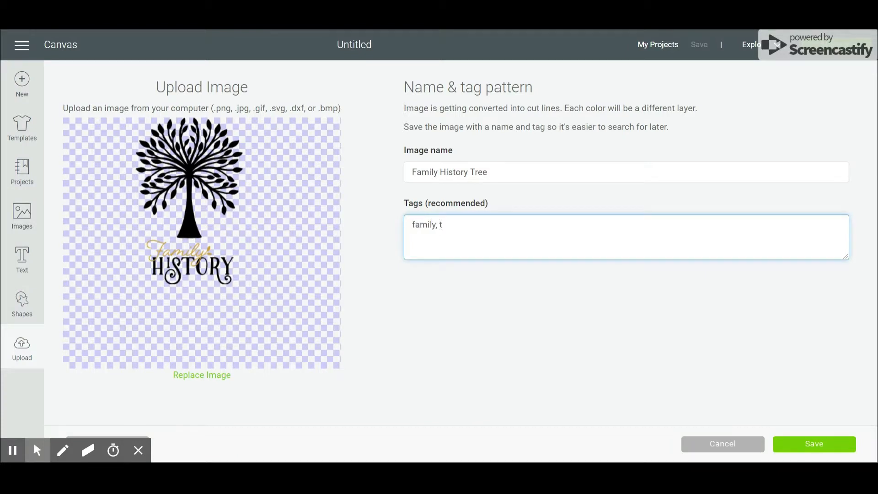
{"action": "type", "text": "ree, history, title"}
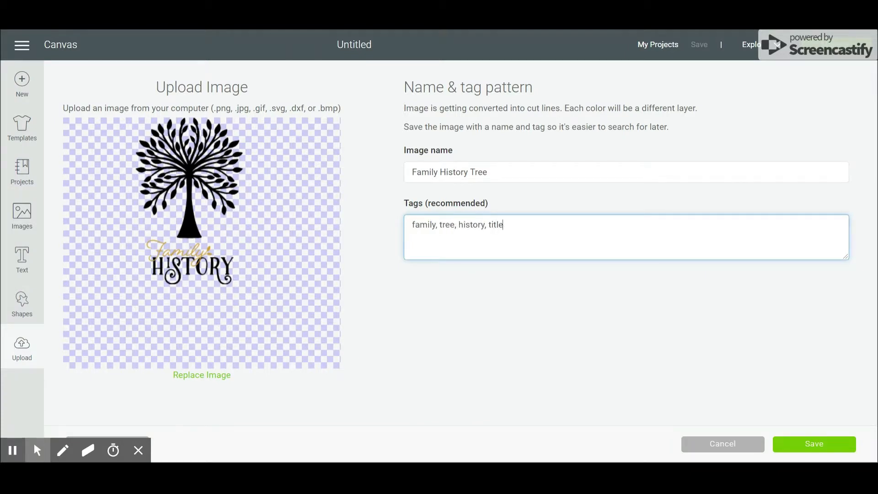
{"action": "type", "text": "fall,"}
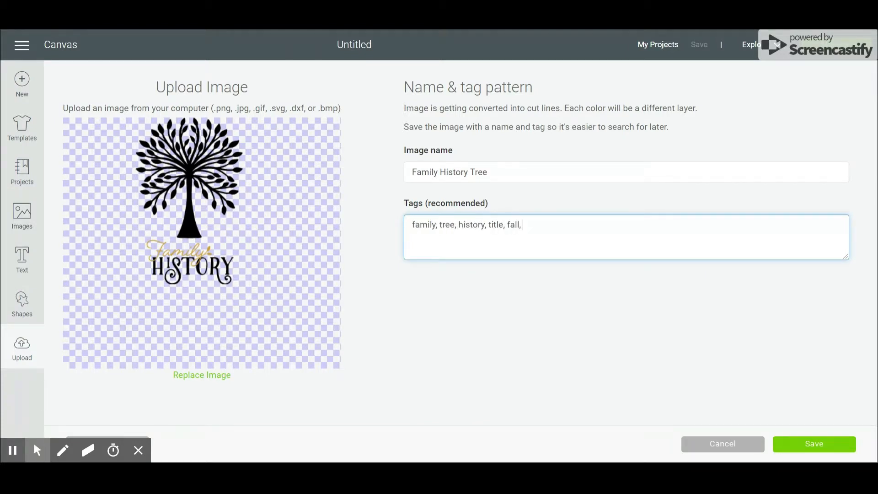
{"action": "type", "text": "album cover,"}
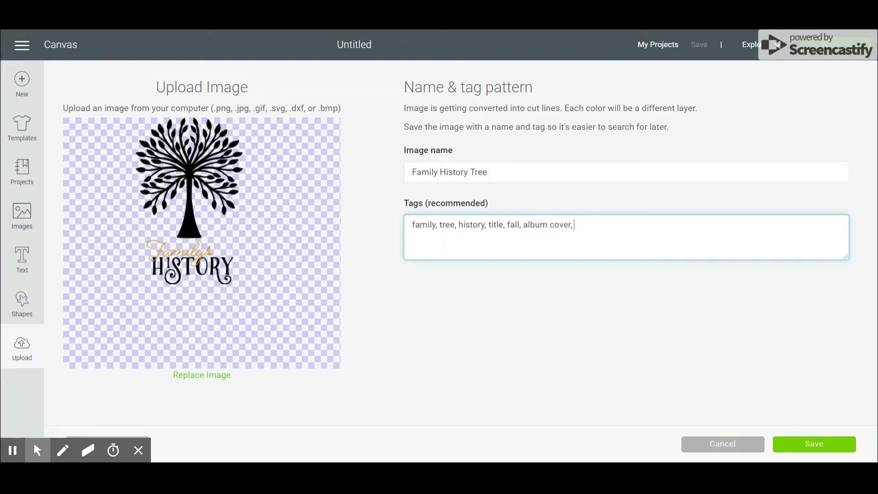
{"action": "type", "text": "svg, ctmh"}
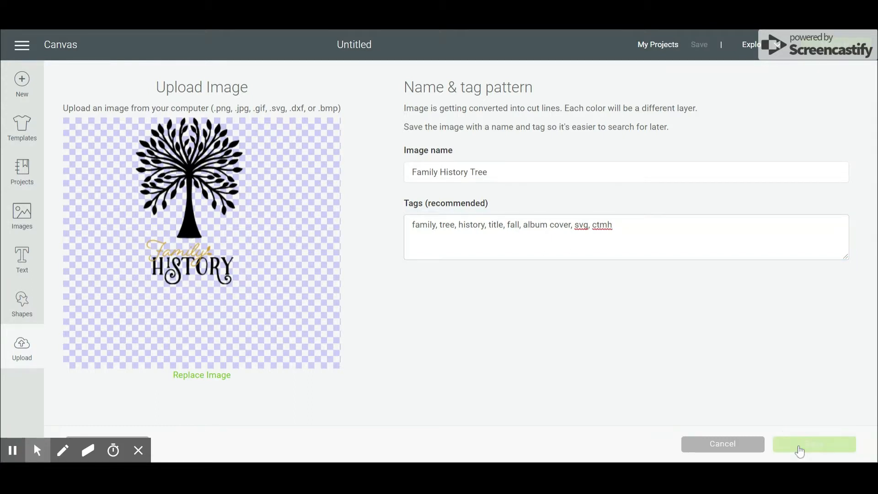
- Save the upload so Family History Tree heads the recently uploaded images
{"action": "left_click", "coordinate": [814, 443]}
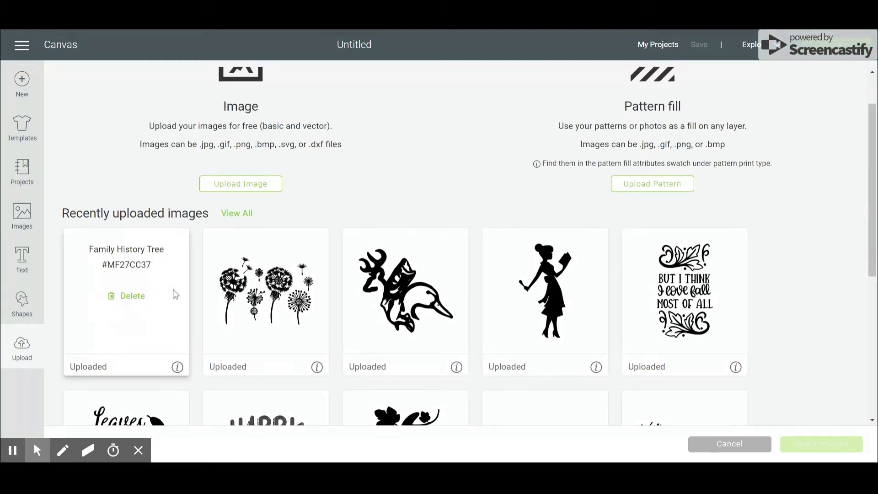
{"action": "mouse_move", "coordinate": [178, 367]}
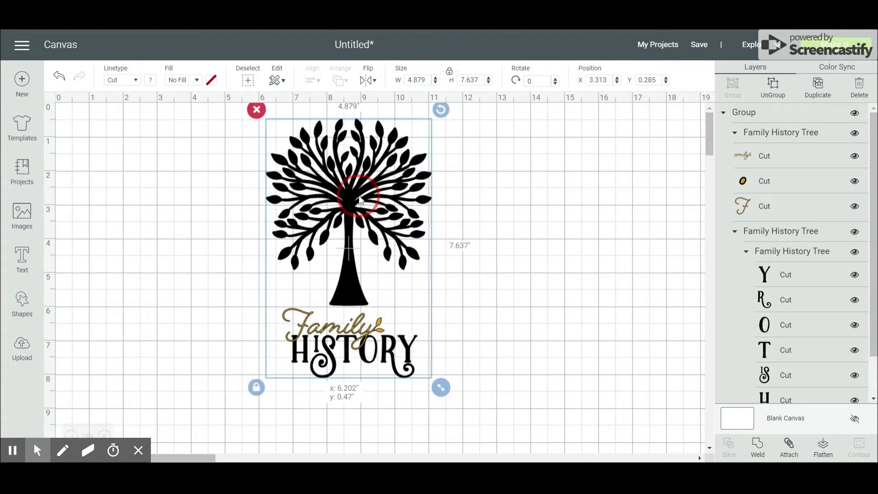
- Toggle visibility of the Family lettering Cut layers via their eye icons
{"action": "left_click", "coordinate": [854, 155]}
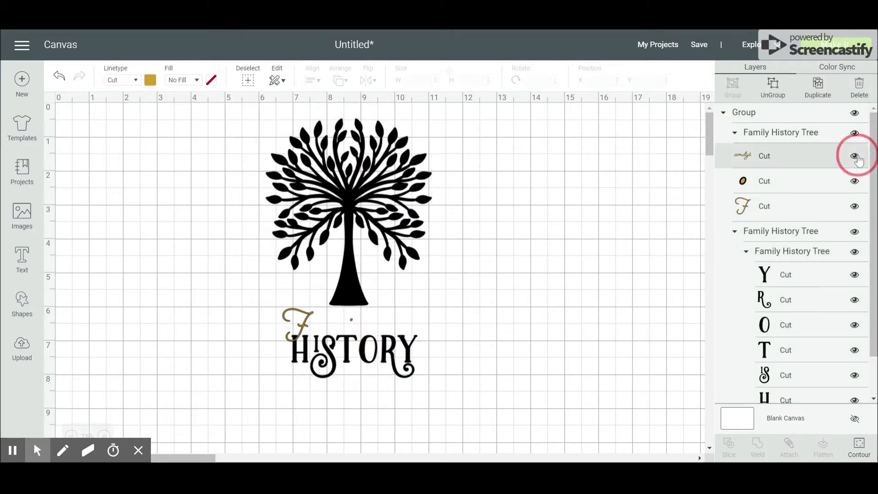
{"action": "left_click", "coordinate": [854, 156]}
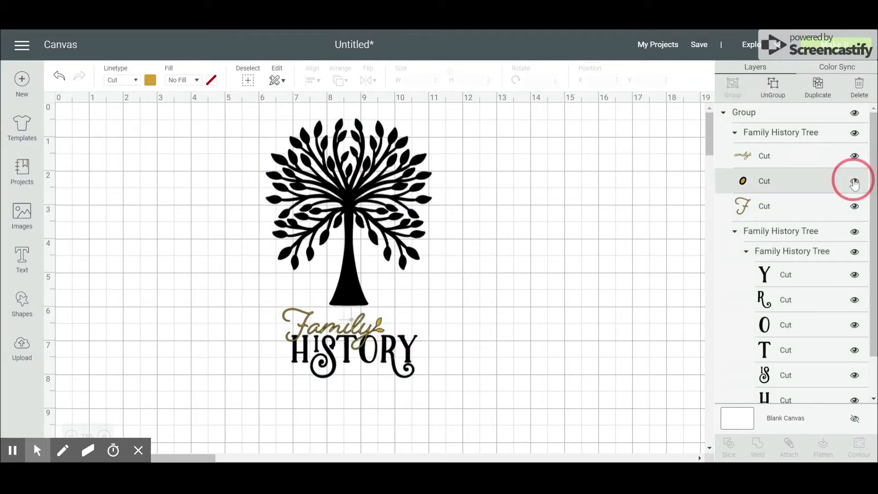